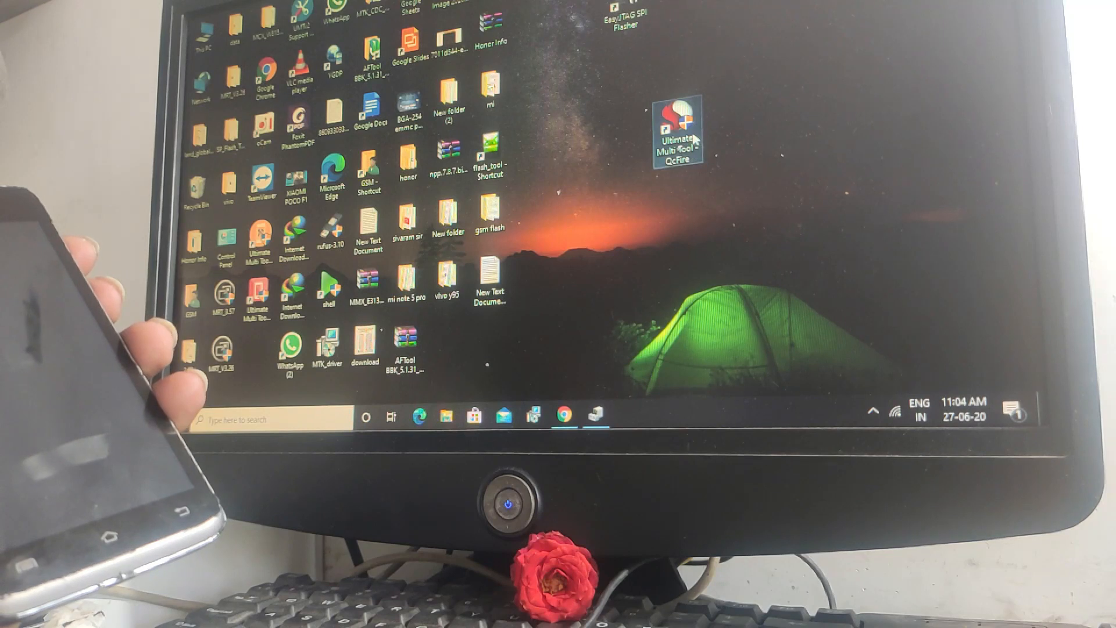
# Step: Launch Ultimate Multi Tool QcFire from its desktop shortcut
pyautogui.doubleClick(677, 120)
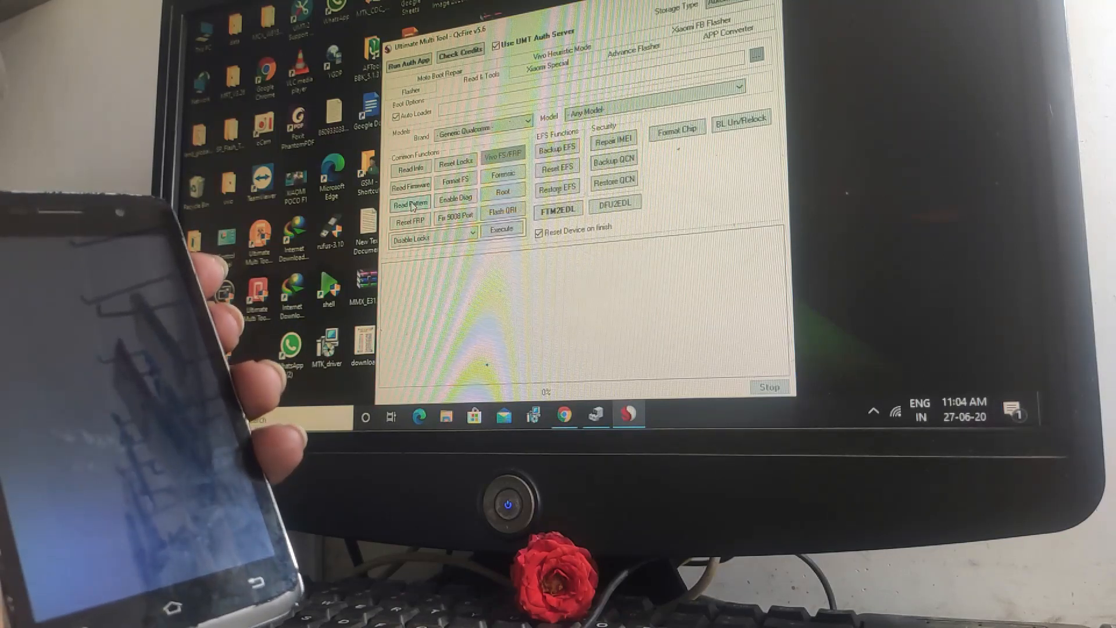
# Step: Start Read Pattern so the phone connects over the 9008 EDL port and the loader is sent
pyautogui.click(410, 201)
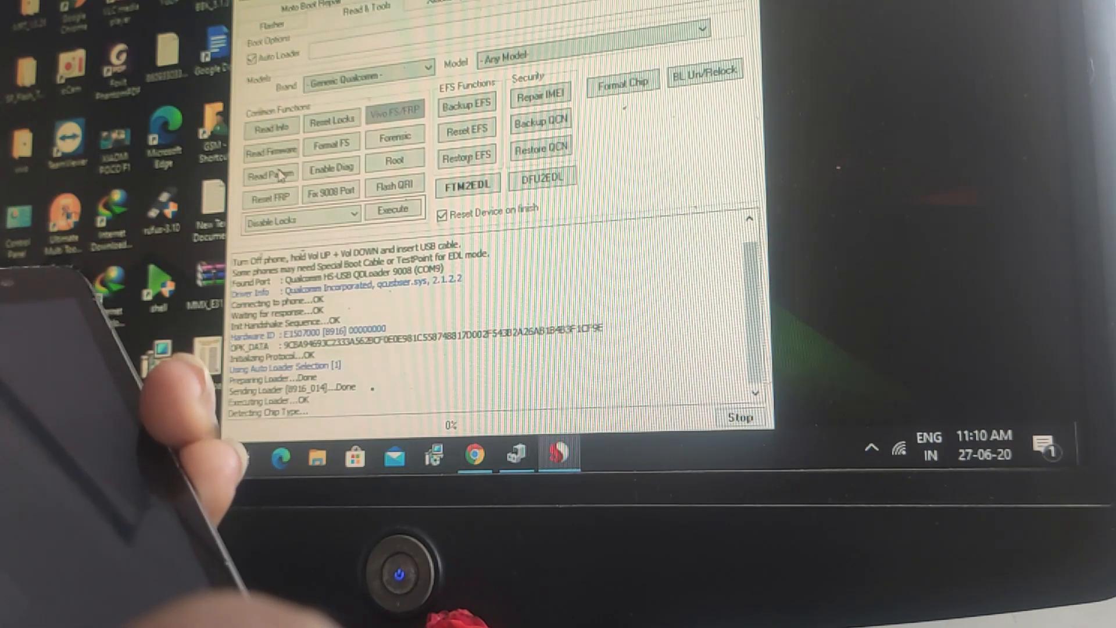
# Step: Start Reset Locks, which reports no device and waits for the phone in EDL mode
pyautogui.click(331, 122)
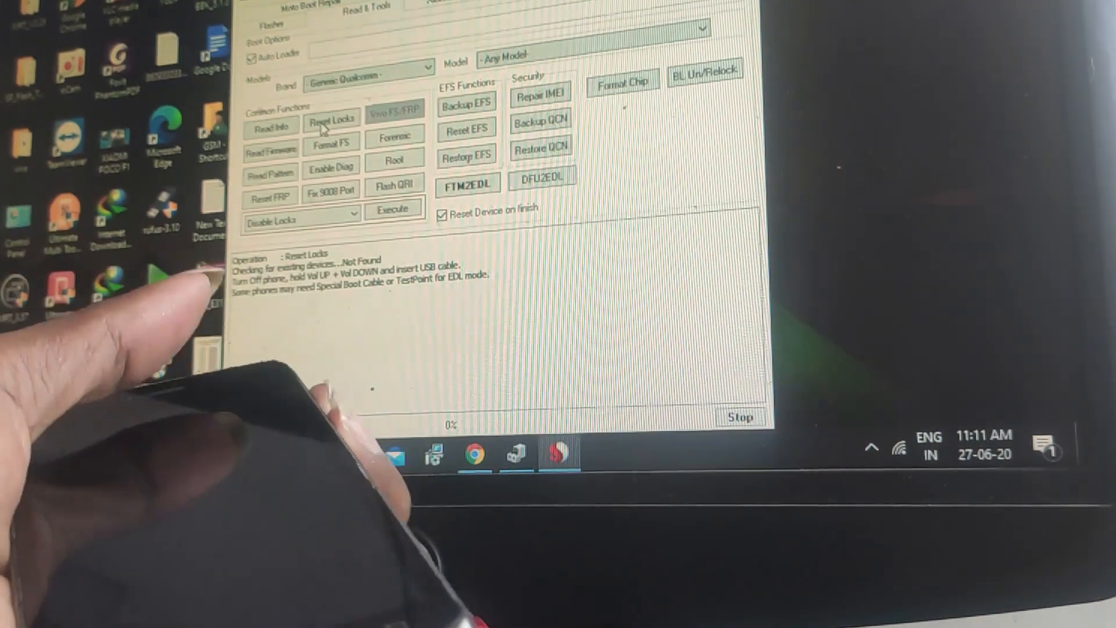